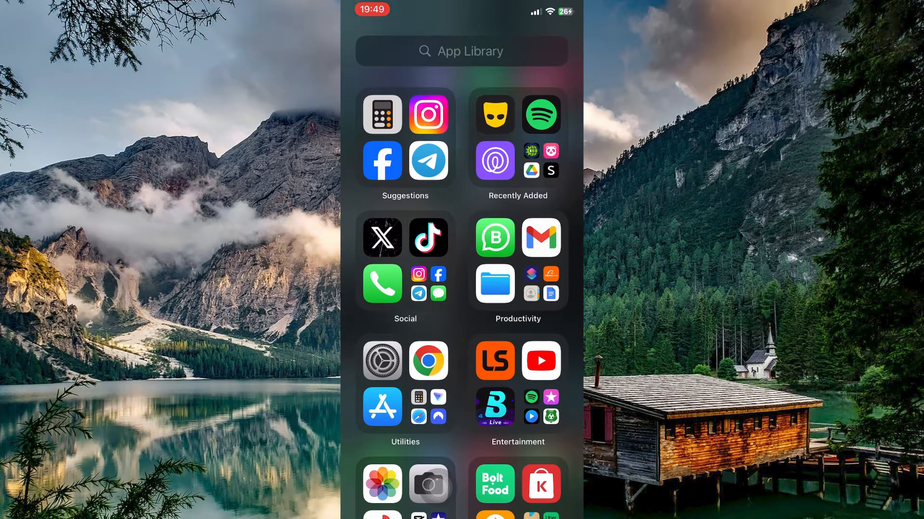
# Launch the App Store from the App Library, landing on its search field.
pyautogui.click(461, 51)
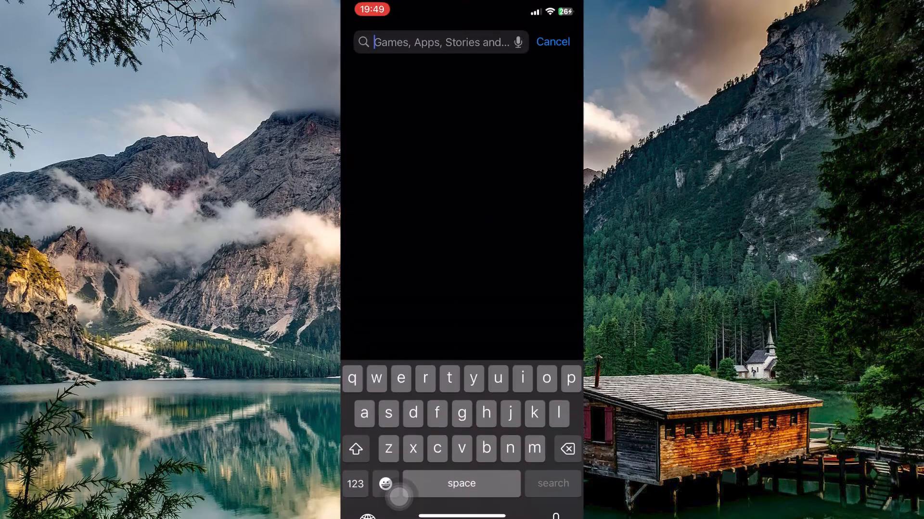
# Search 'vib', pick the Viber suggestion and update Rakuten Viber Messenger.
pyautogui.write('vib')
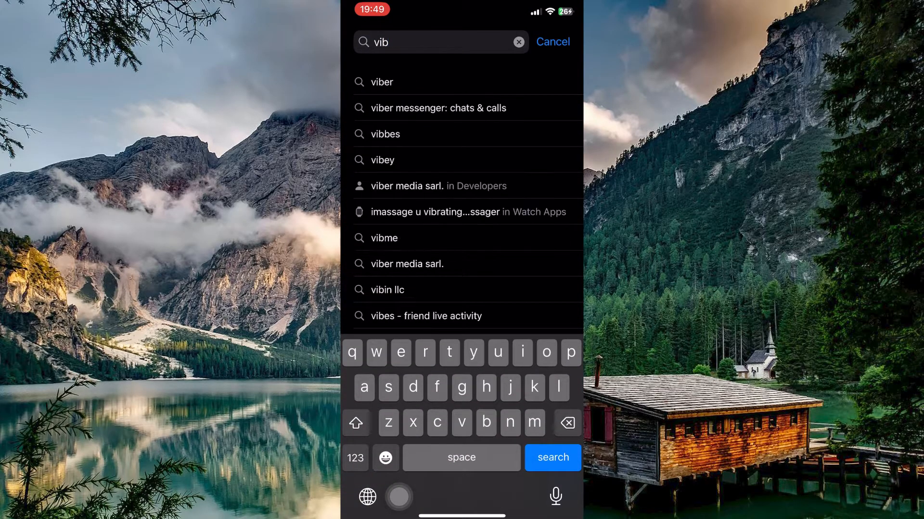
pyautogui.click(381, 81)
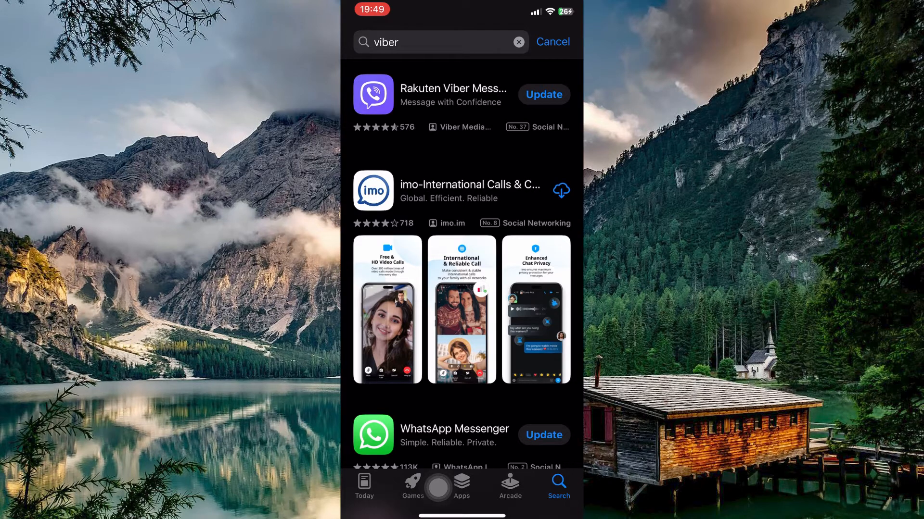
pyautogui.click(543, 94)
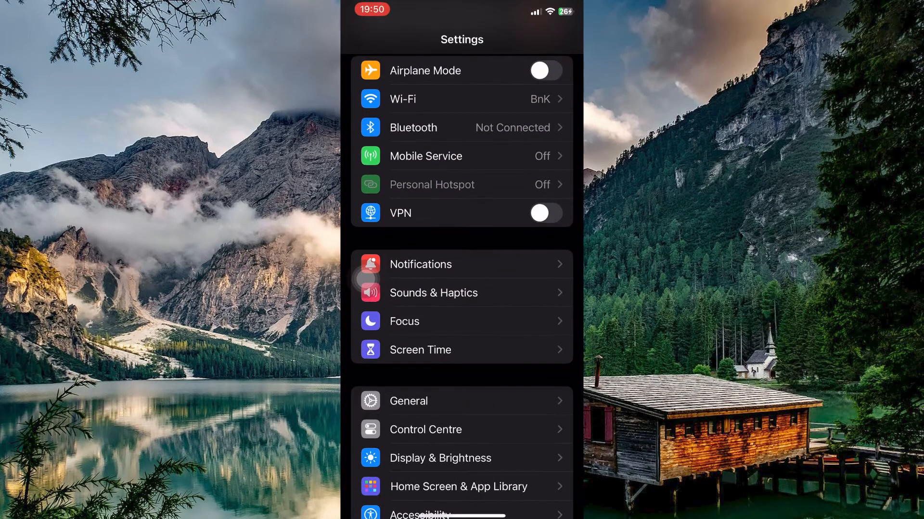
# Go to General > iPhone Storage to reach Viber's storage details.
pyautogui.click(408, 401)
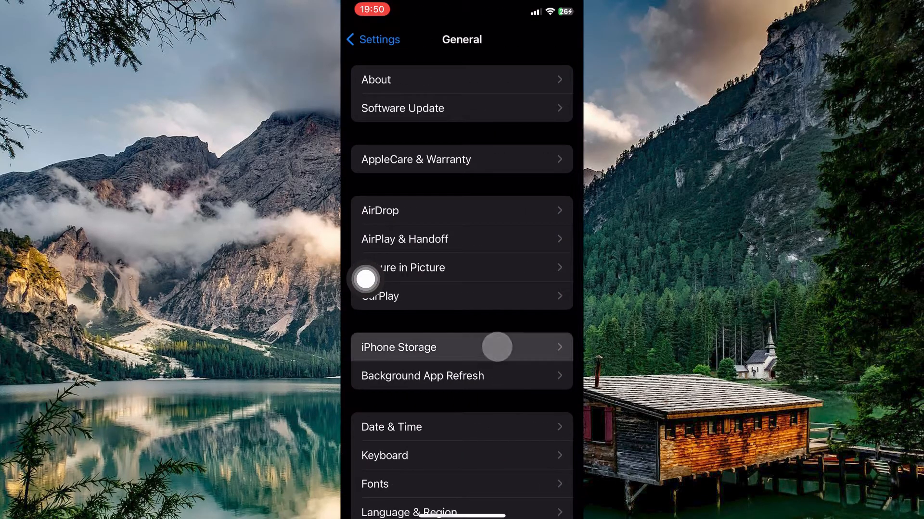
pyautogui.click(461, 347)
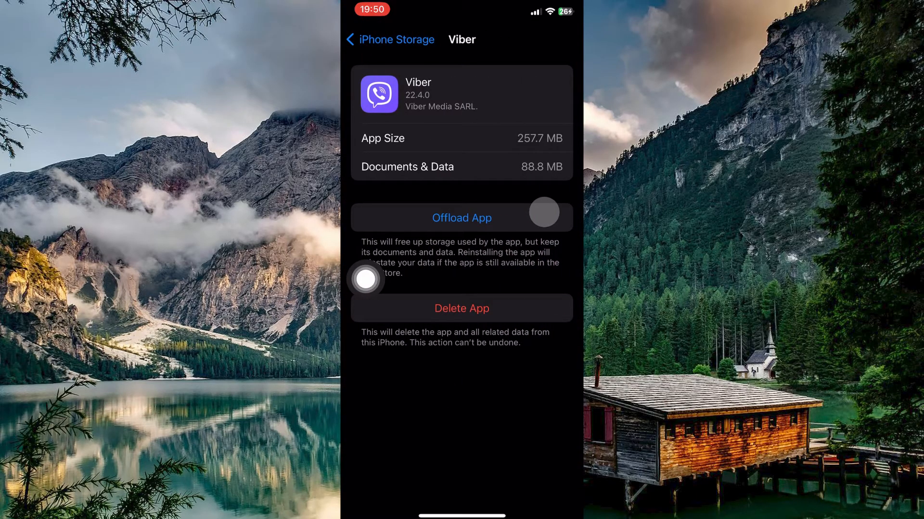
# Offload Viber and confirm, keeping its documents and data.
pyautogui.click(461, 217)
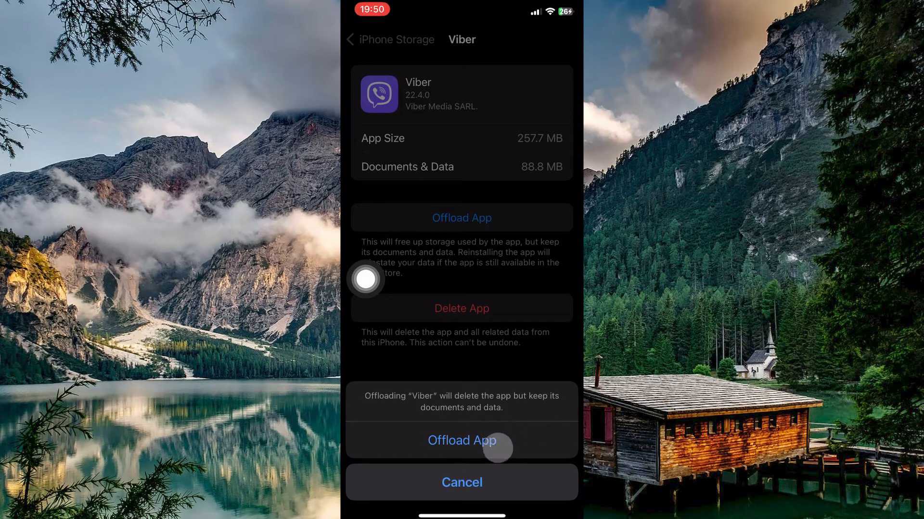
pyautogui.moveTo(540, 385)
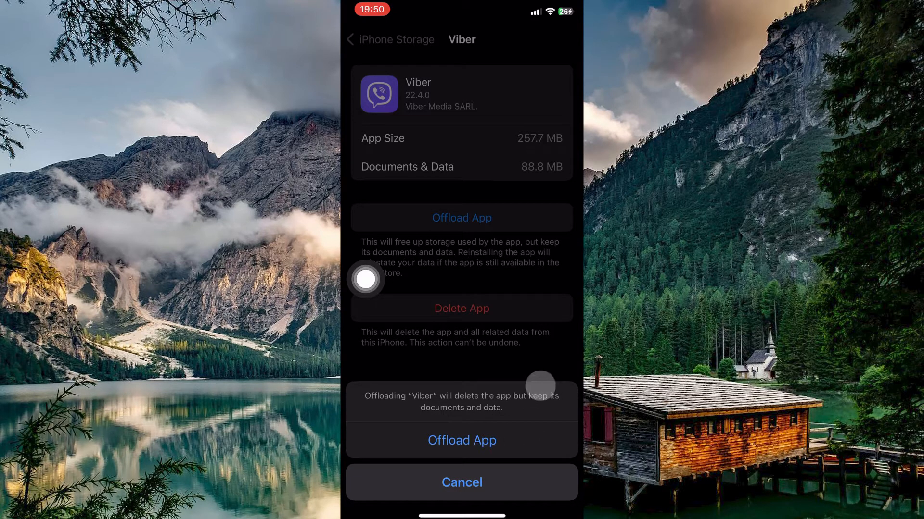
pyautogui.click(461, 482)
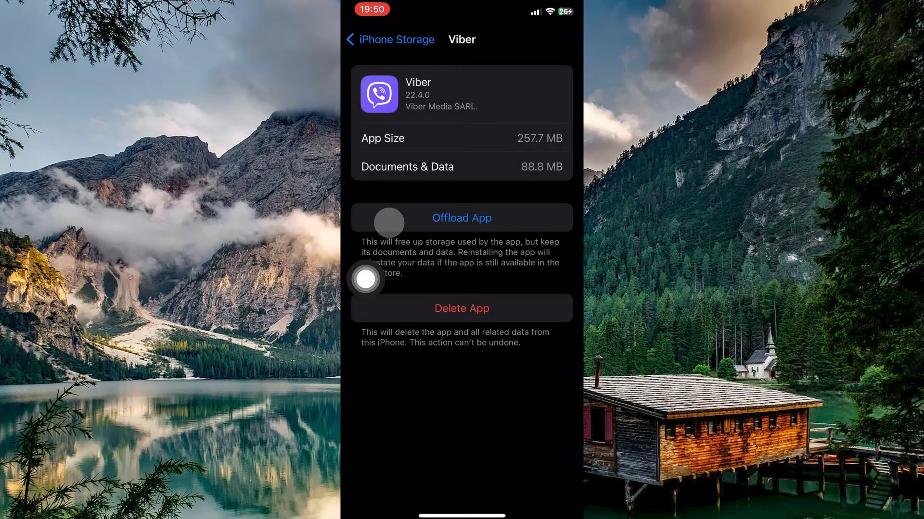